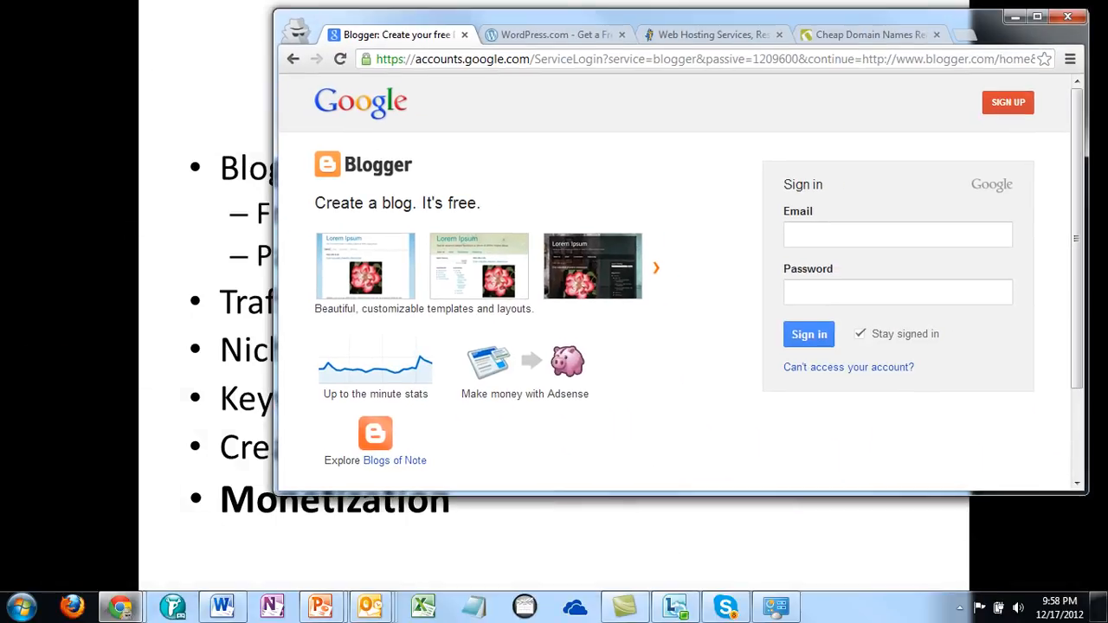
Maximize the Chrome window and enter blogger.co in the address bar
click(1037, 17)
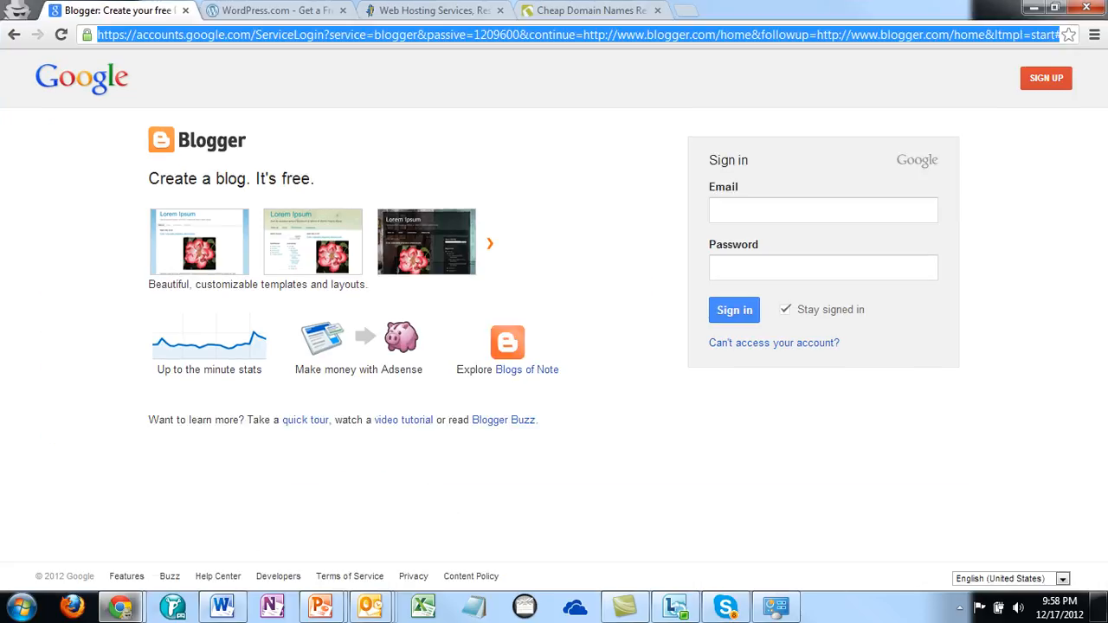
text(blogger.co)
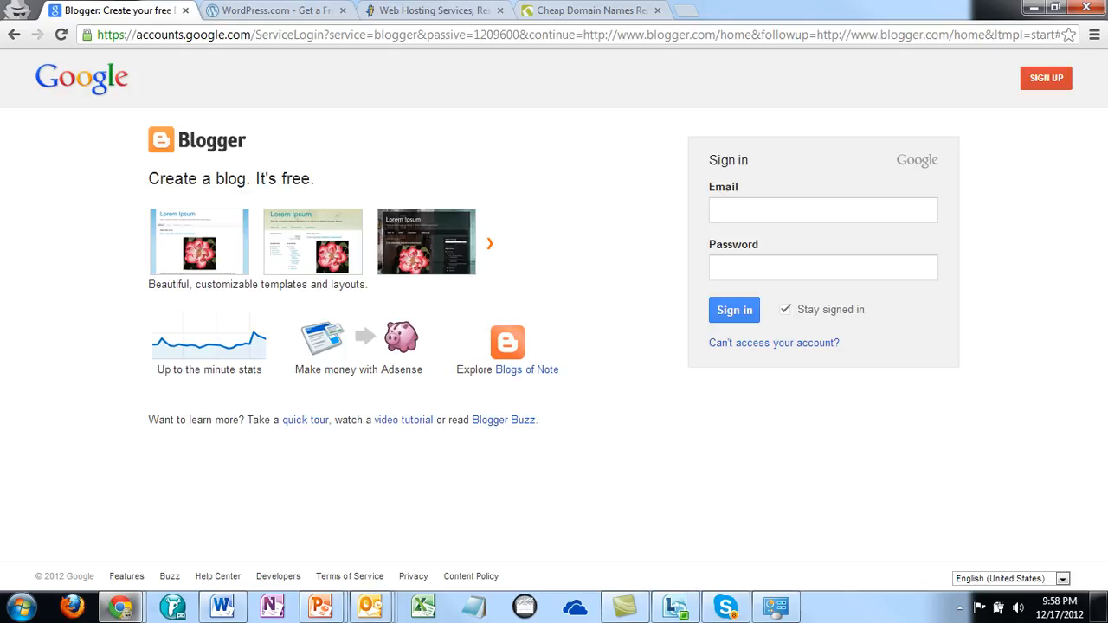
Review the WordPress.com and HostGator tabs, then bring up the Namecheap domain site
click(274, 11)
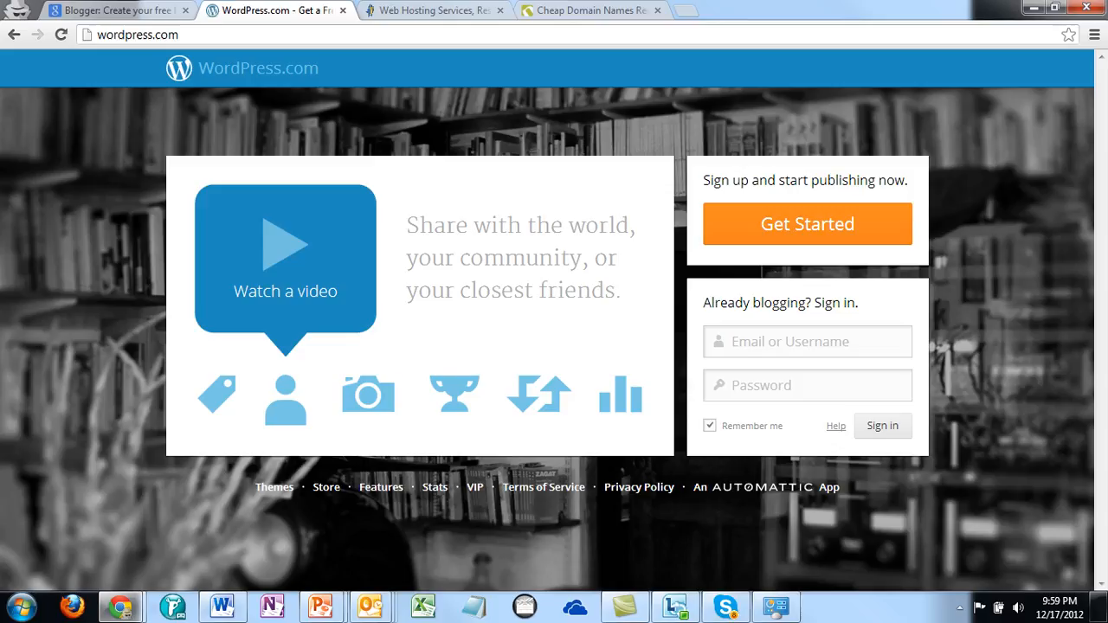
mouse_move(433, 11)
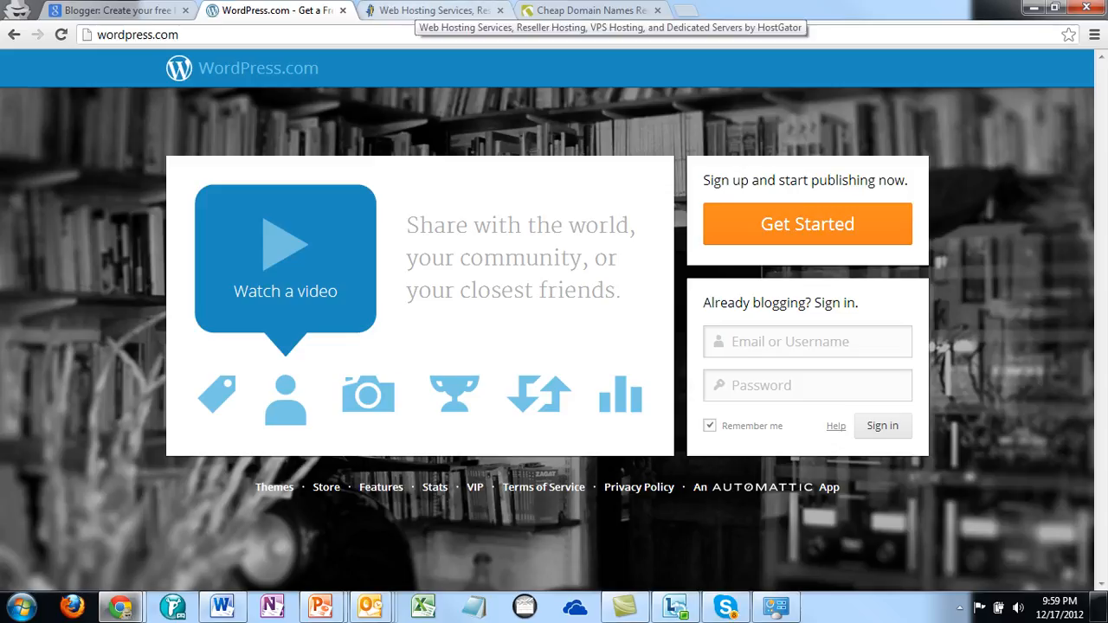
click(432, 10)
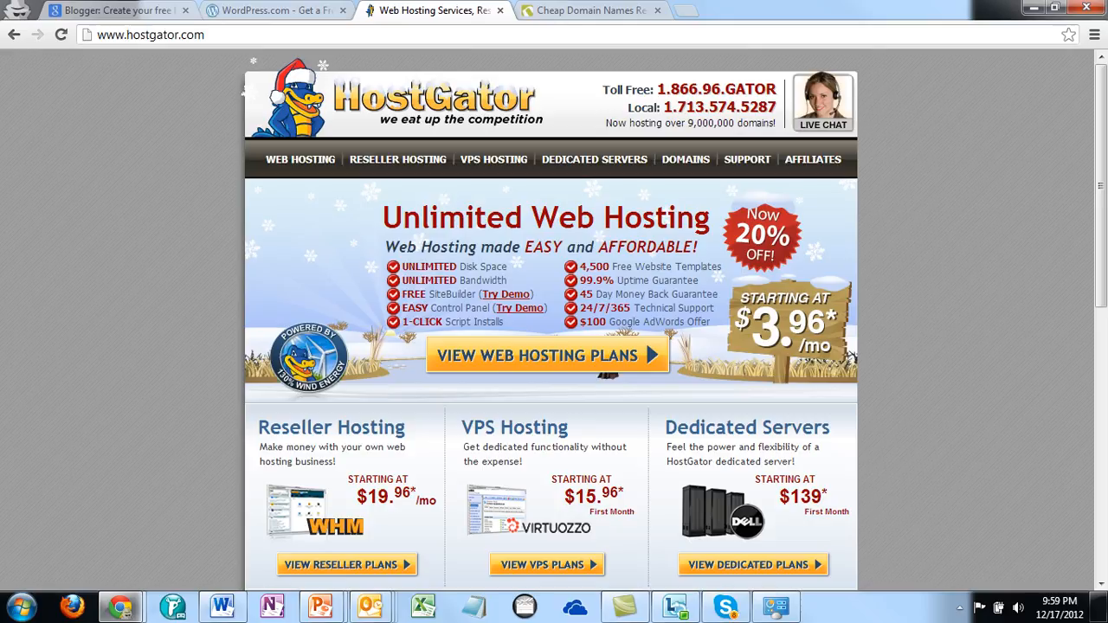
click(592, 11)
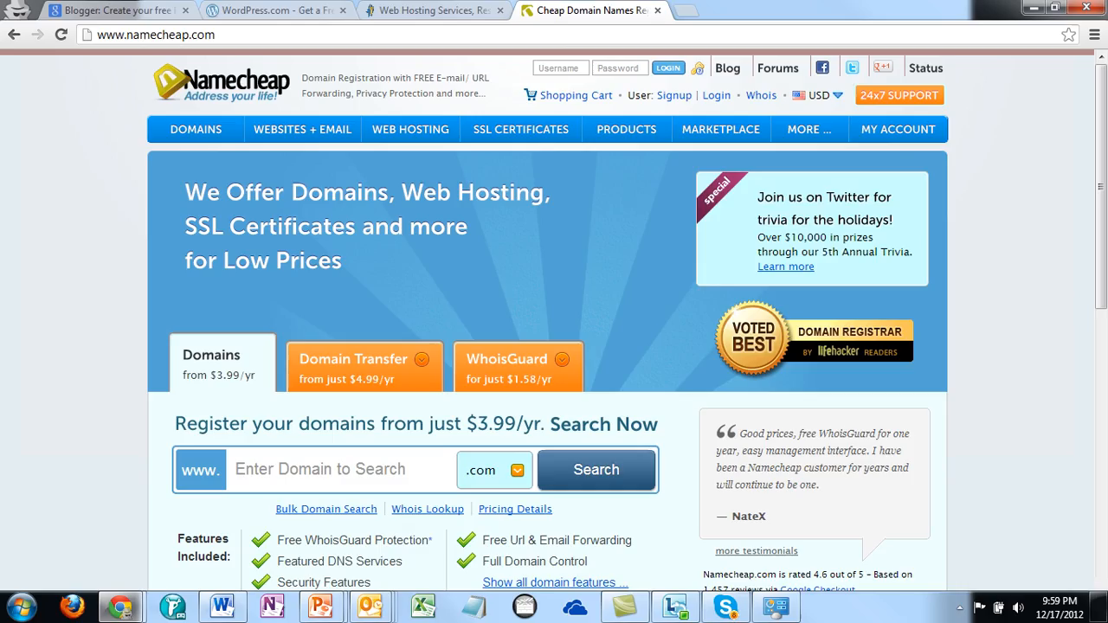